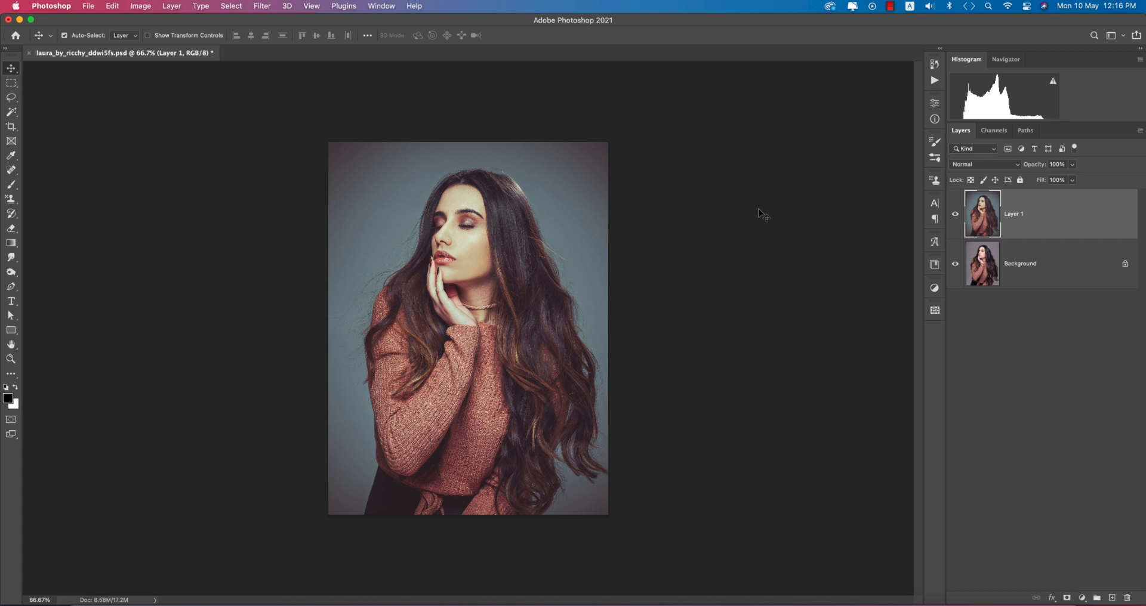
Compare the graded layer with the original, then duplicate the photo onto a new layer
left_click(955, 214)
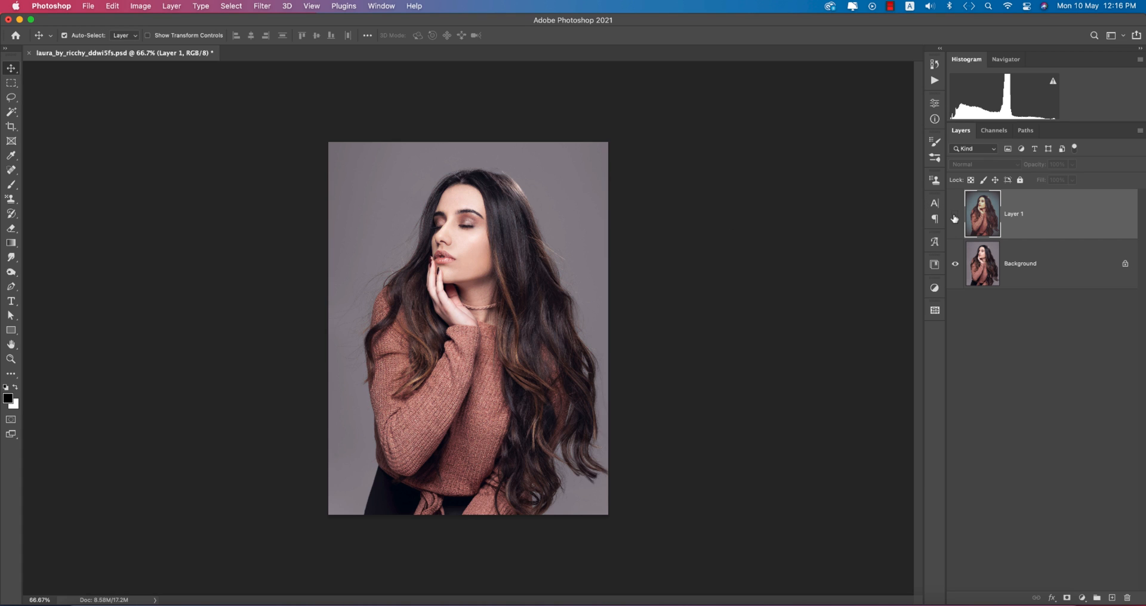
mouse_move(955, 218)
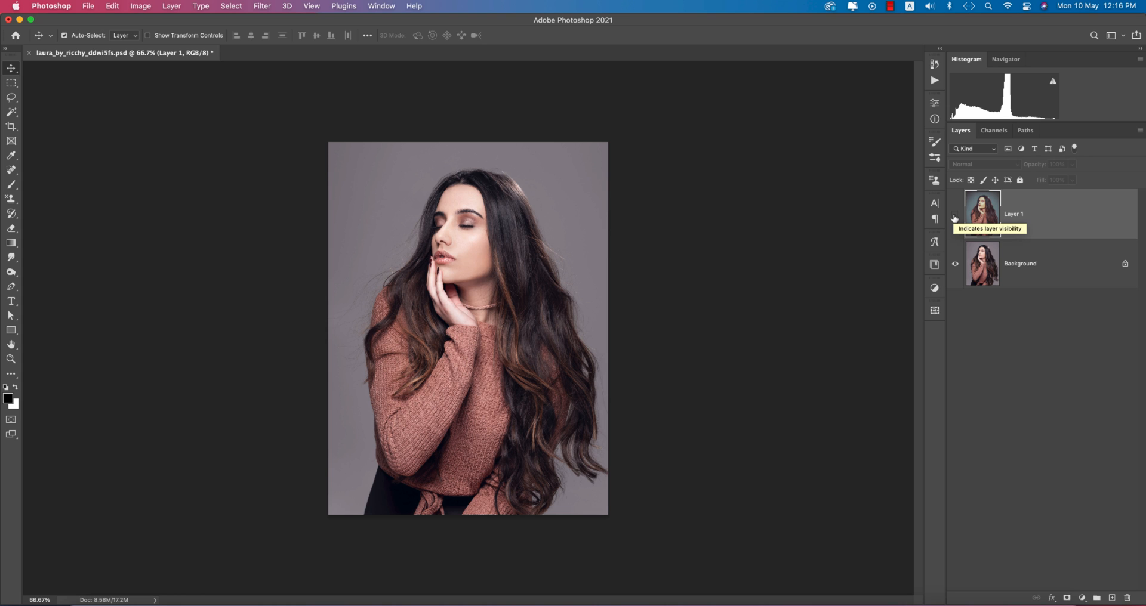
left_click(955, 216)
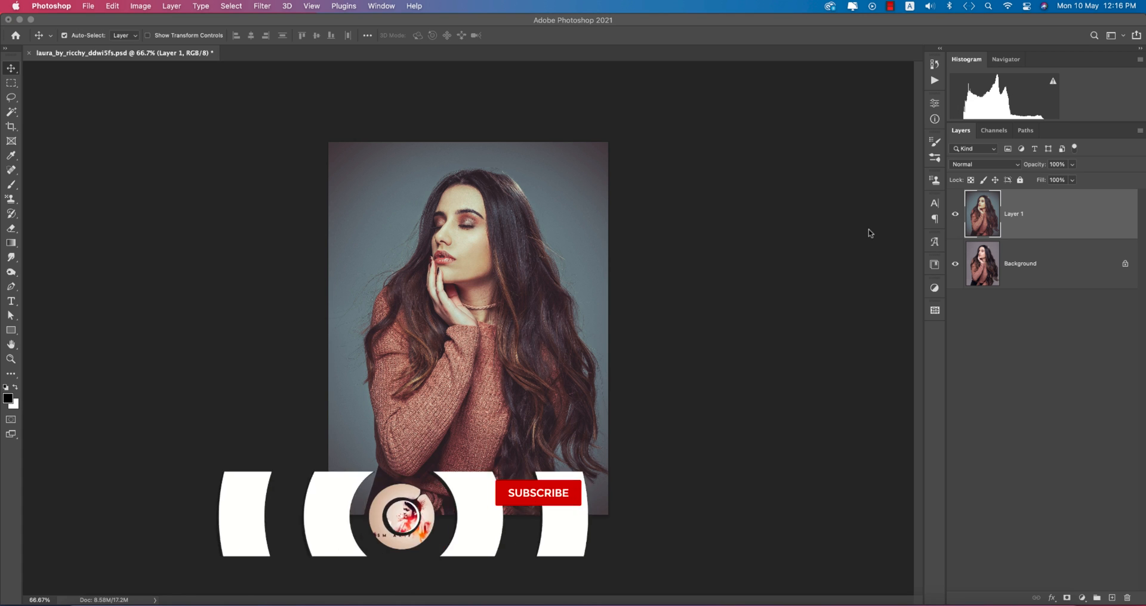
left_click(538, 493)
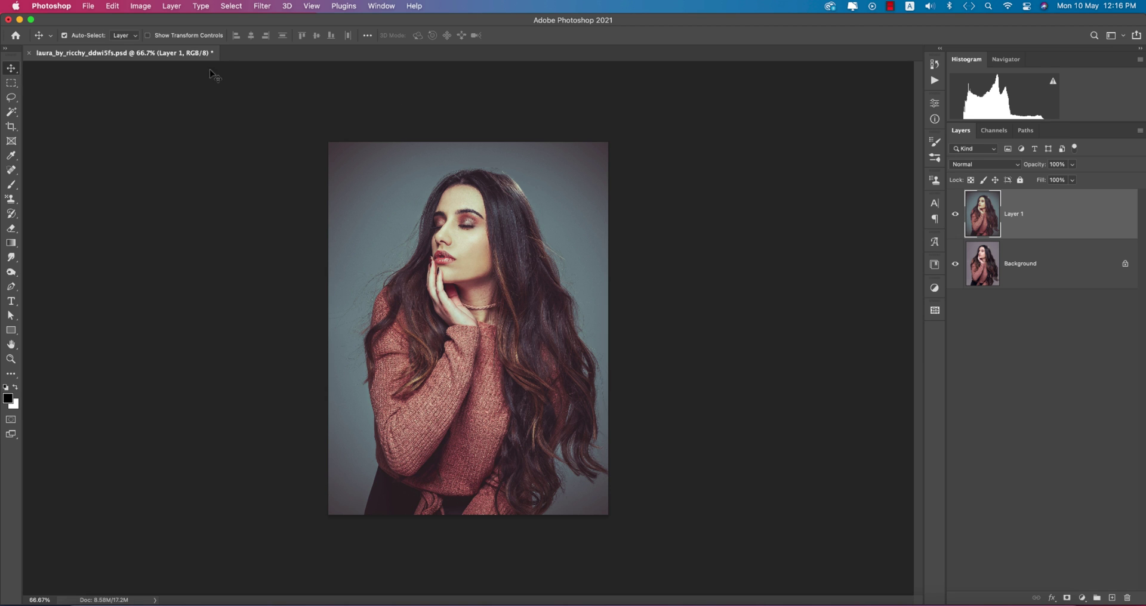
key("cmd+j")
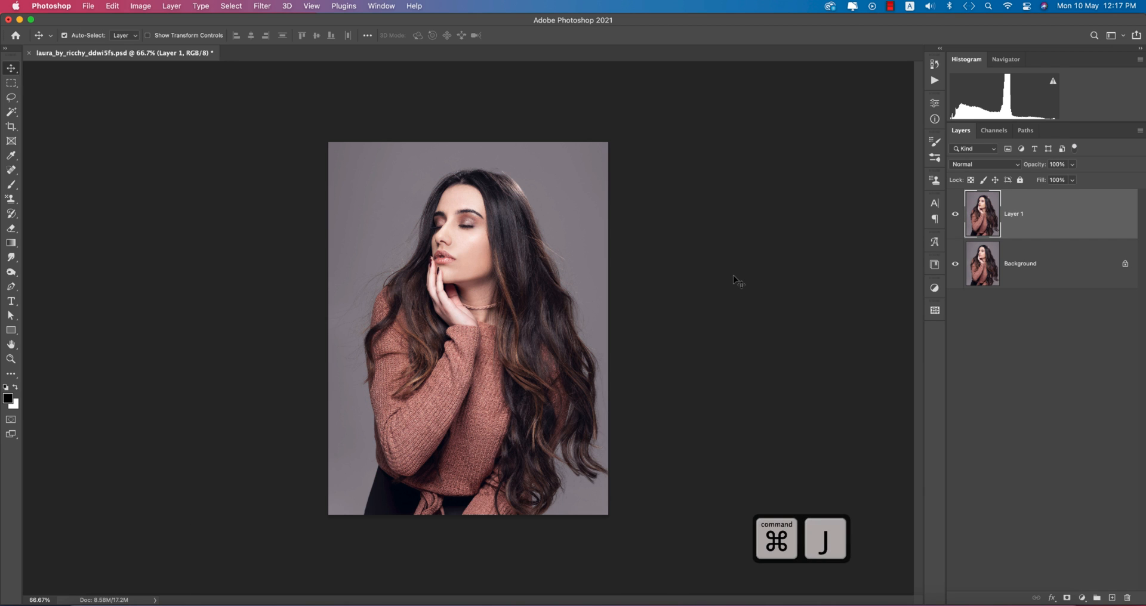
Bring the layer into the Camera Raw Filter and load a saved settings preset
left_click(260, 5)
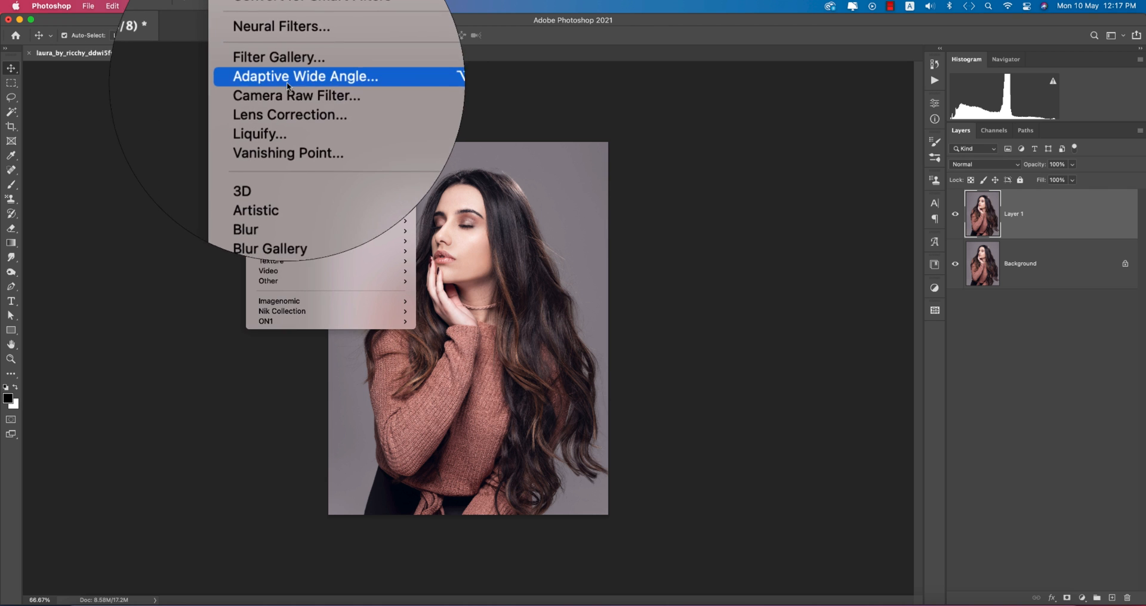
left_click(296, 95)
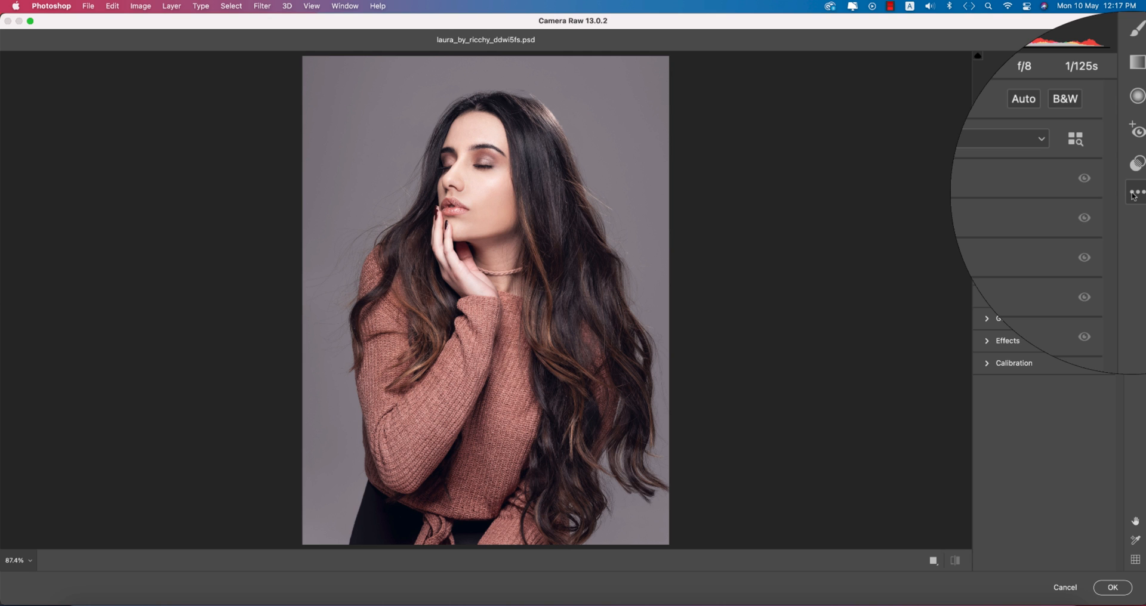
left_click(1136, 190)
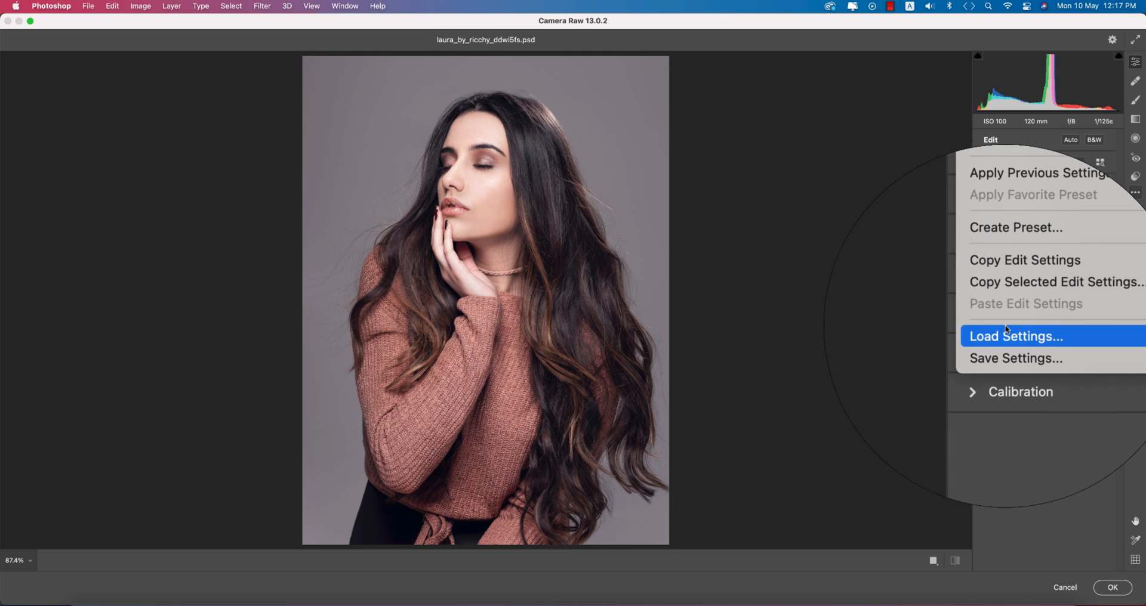
left_click(1014, 336)
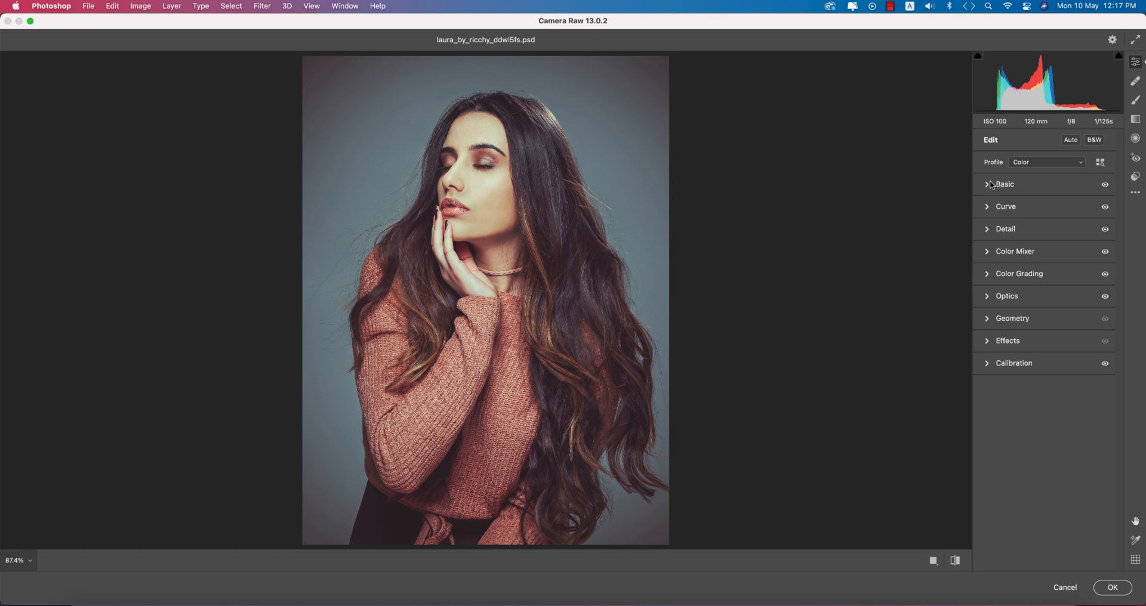
In Basic, raise exposure to +0.30, set contrast to a moderate boost and soften texture slightly
left_click(991, 184)
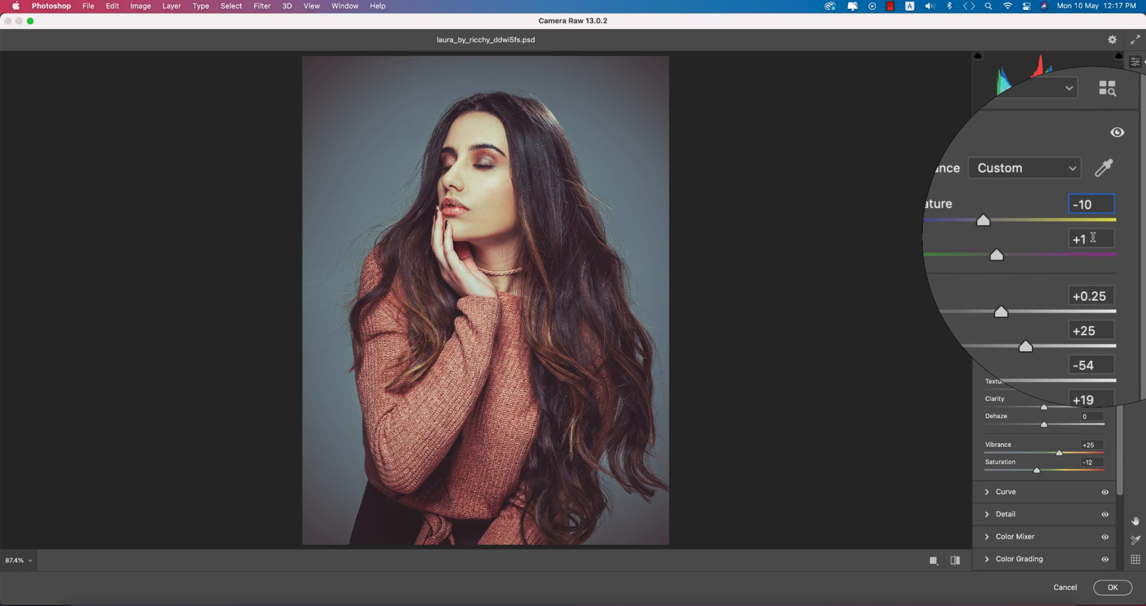
left_click(1086, 236)
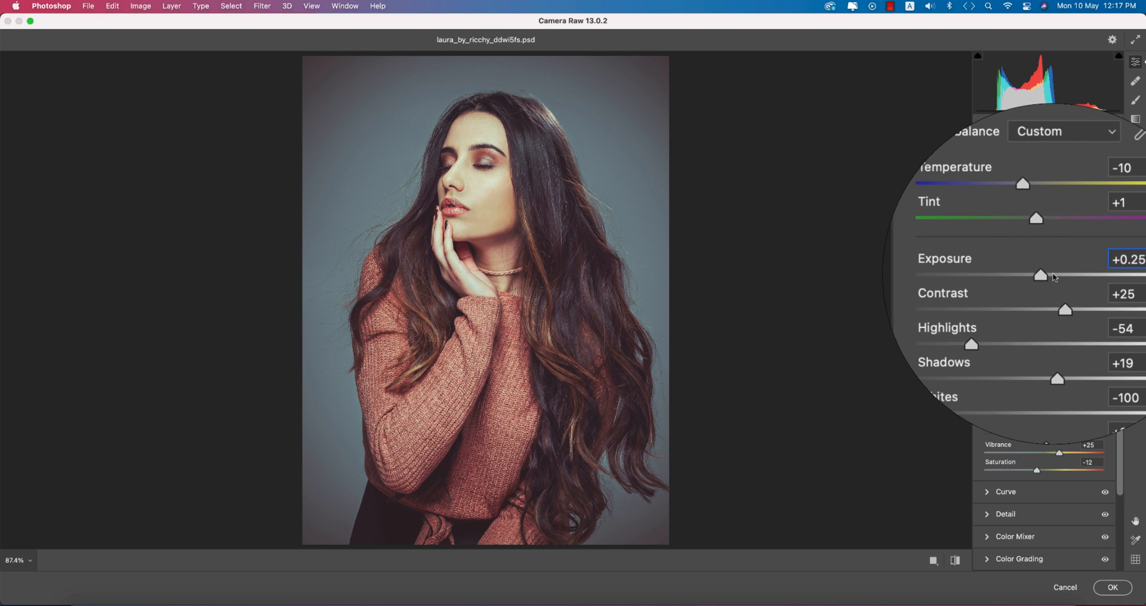
left_click_drag(1039, 275, 1046, 275)
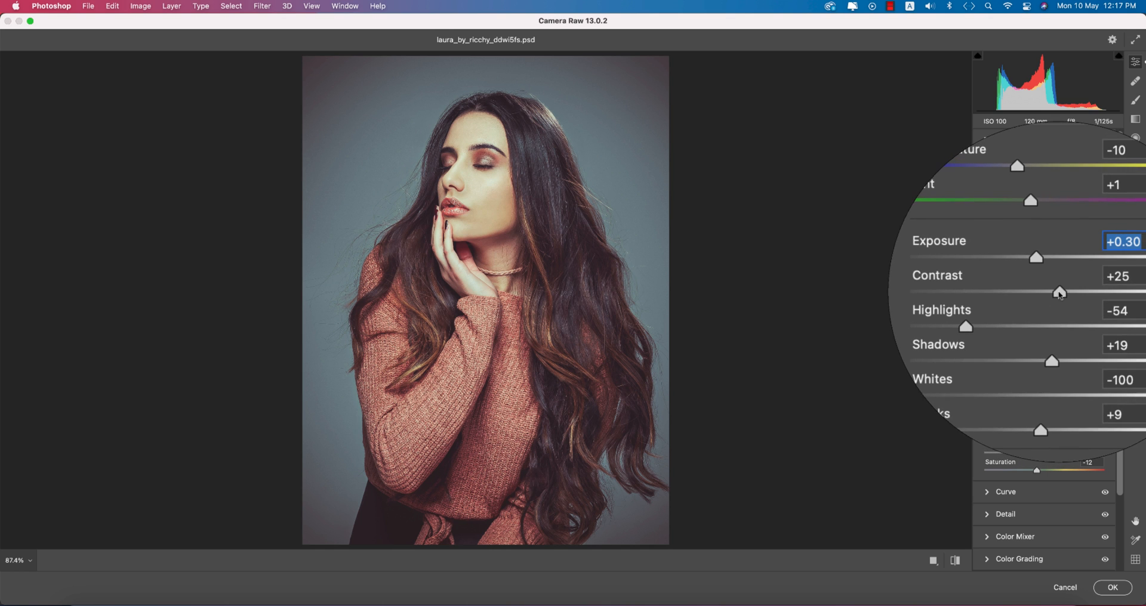
left_click_drag(1059, 291, 1102, 291)
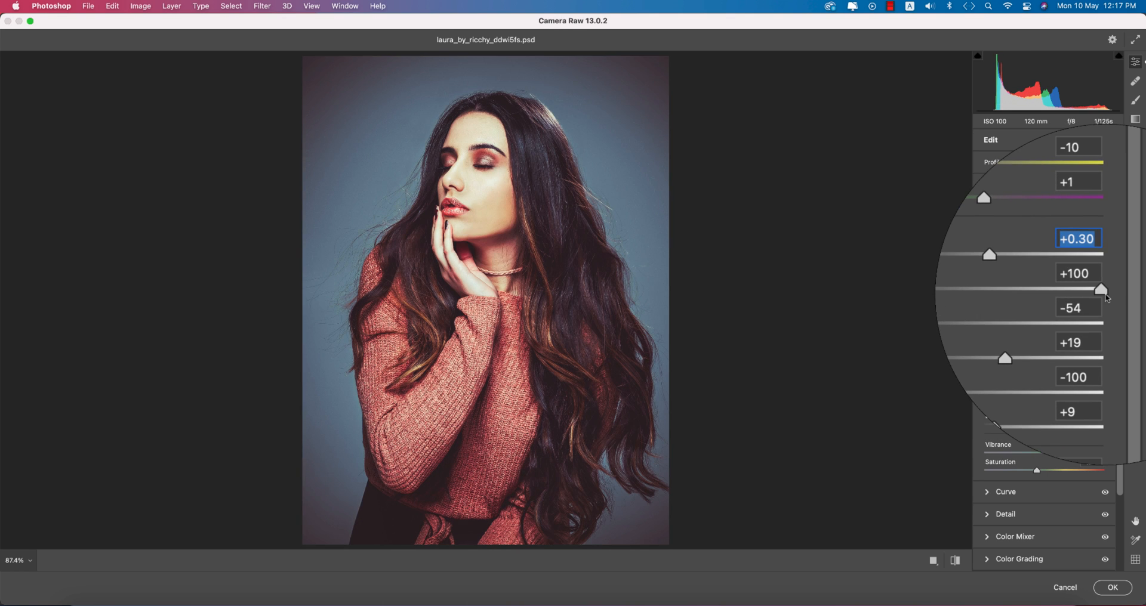
left_click_drag(1101, 290, 1070, 293)
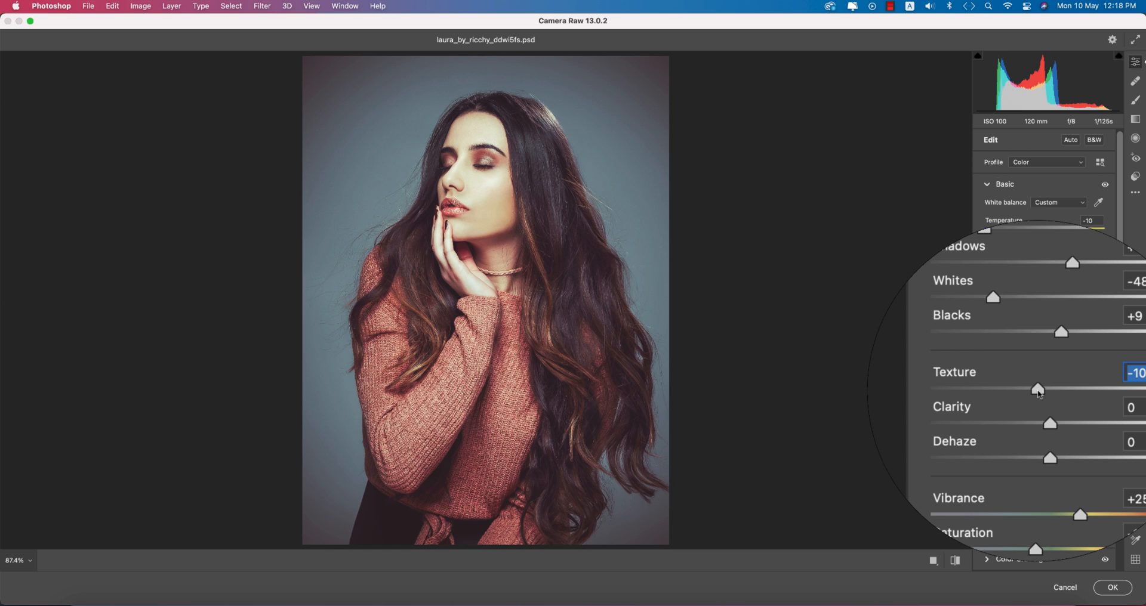
left_click_drag(1036, 389, 1048, 389)
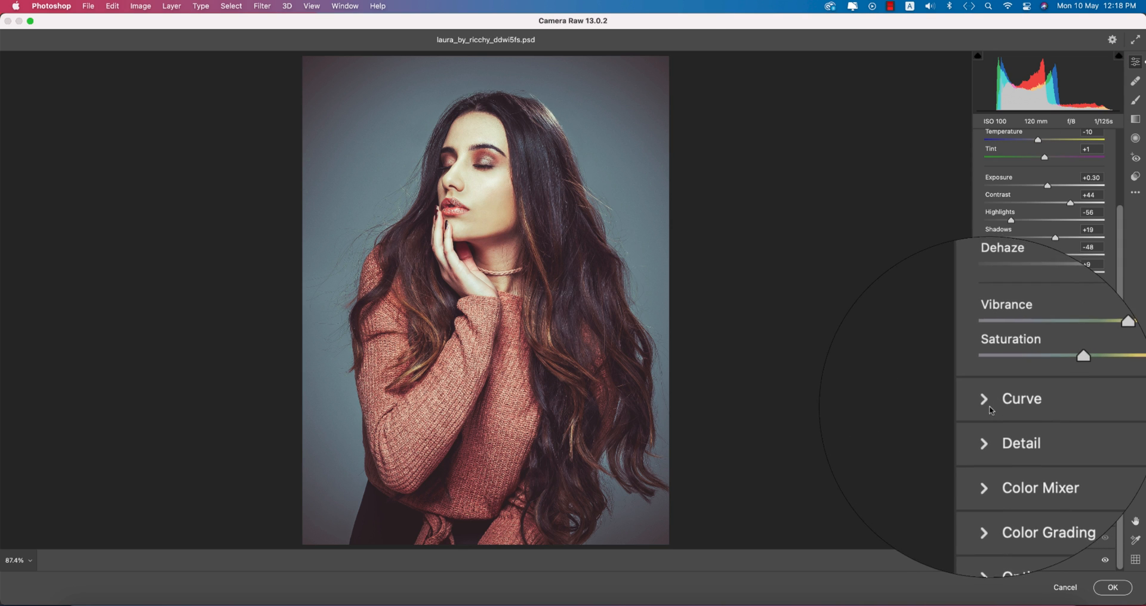
Shape the point curve: lift the black point for a matte fade and pull midtones down slightly
left_click(1020, 398)
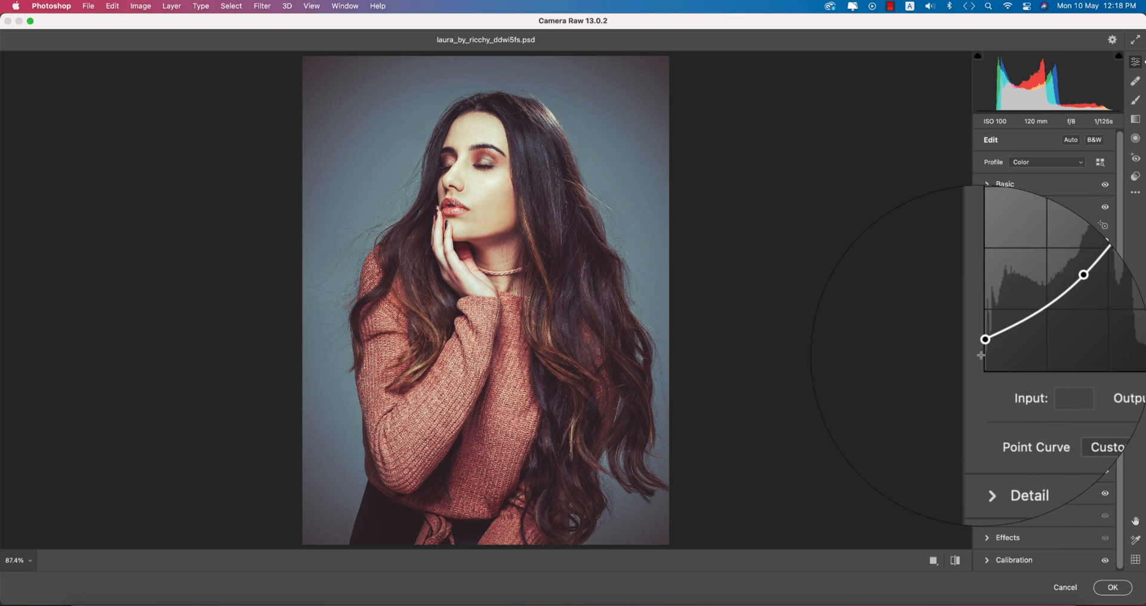
left_click_drag(985, 339, 982, 346)
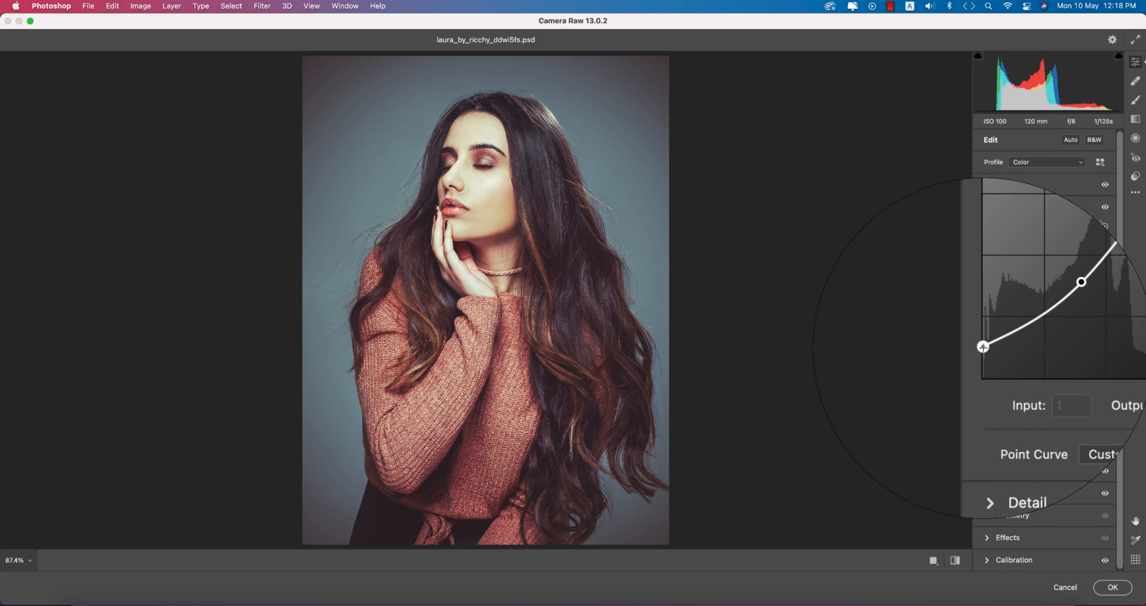
left_click_drag(982, 347, 1032, 315)
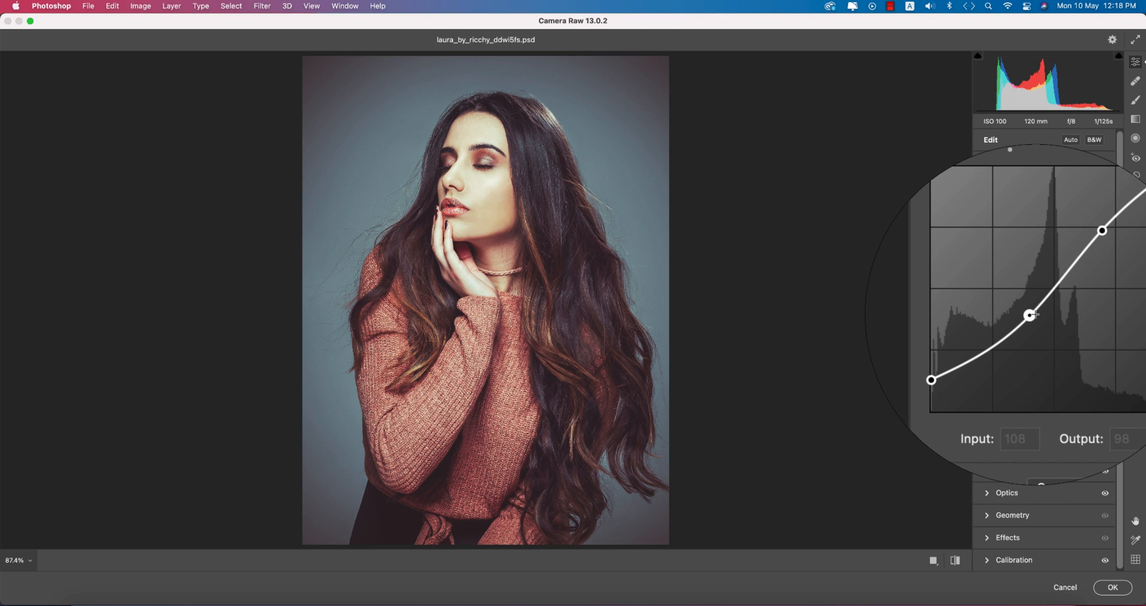
left_click_drag(1030, 315, 1030, 313)
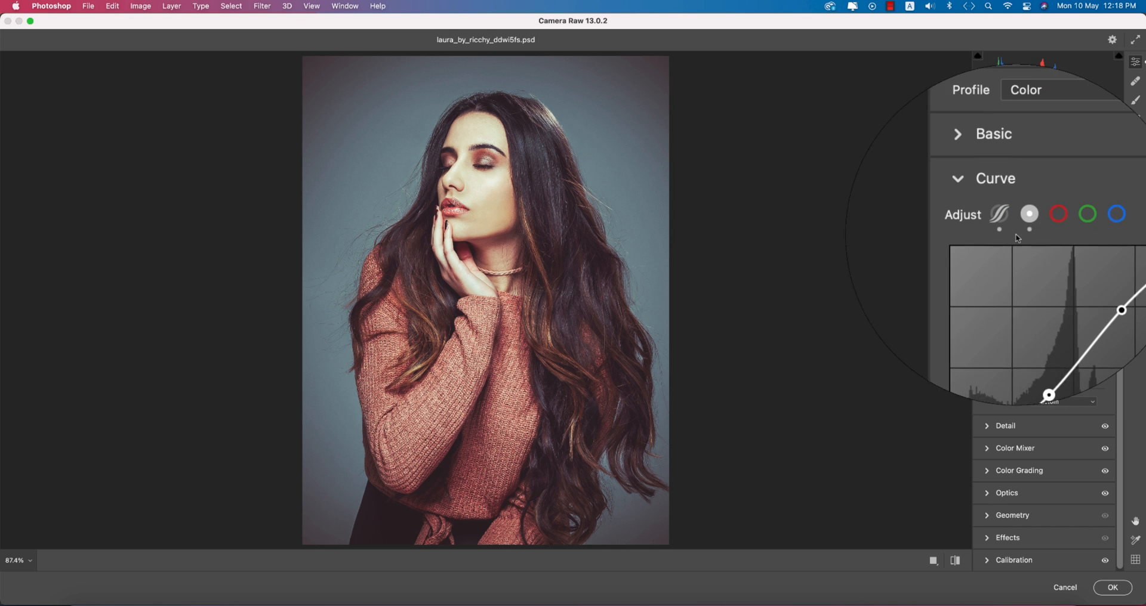
left_click(1005, 426)
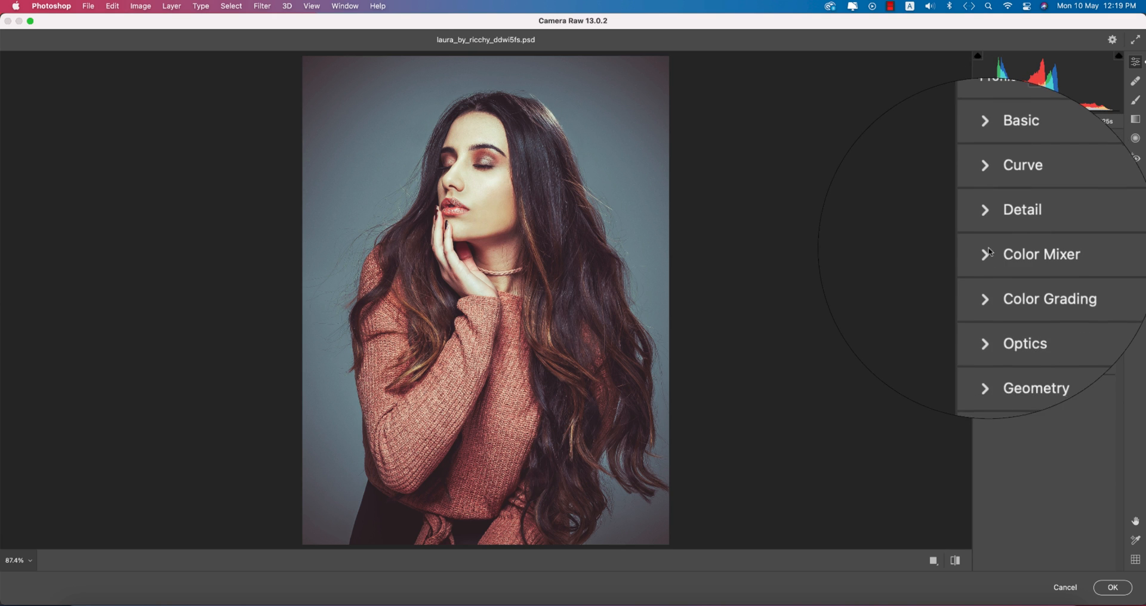
Review the Color Mixer HSL hue and saturation values (Reds +48, Oranges +15, Yellows +6), then move to Color Grading
left_click(1041, 254)
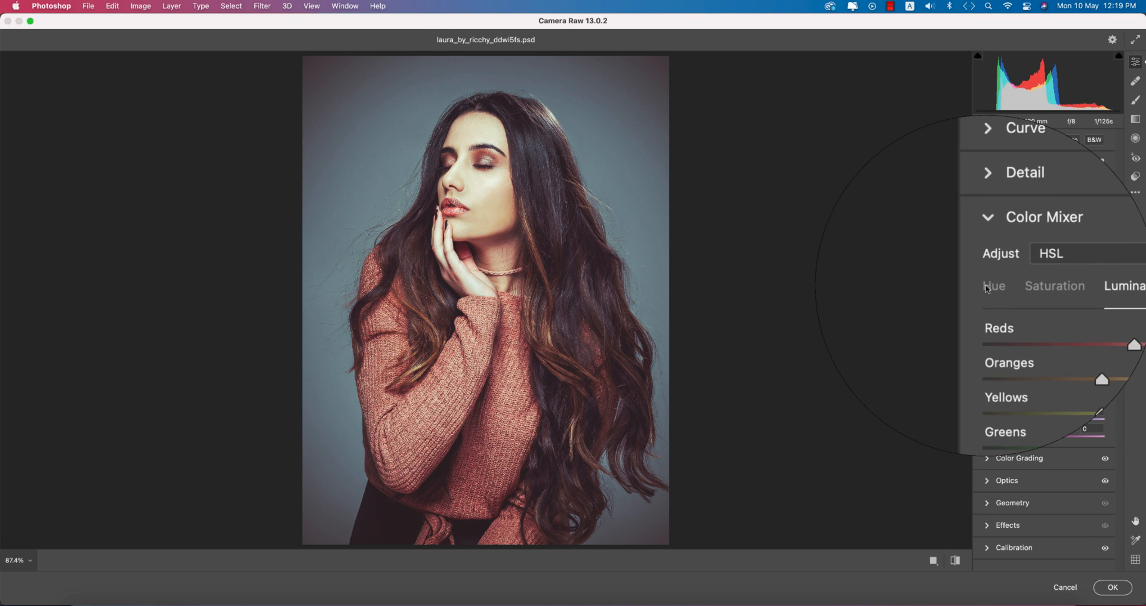
left_click(993, 285)
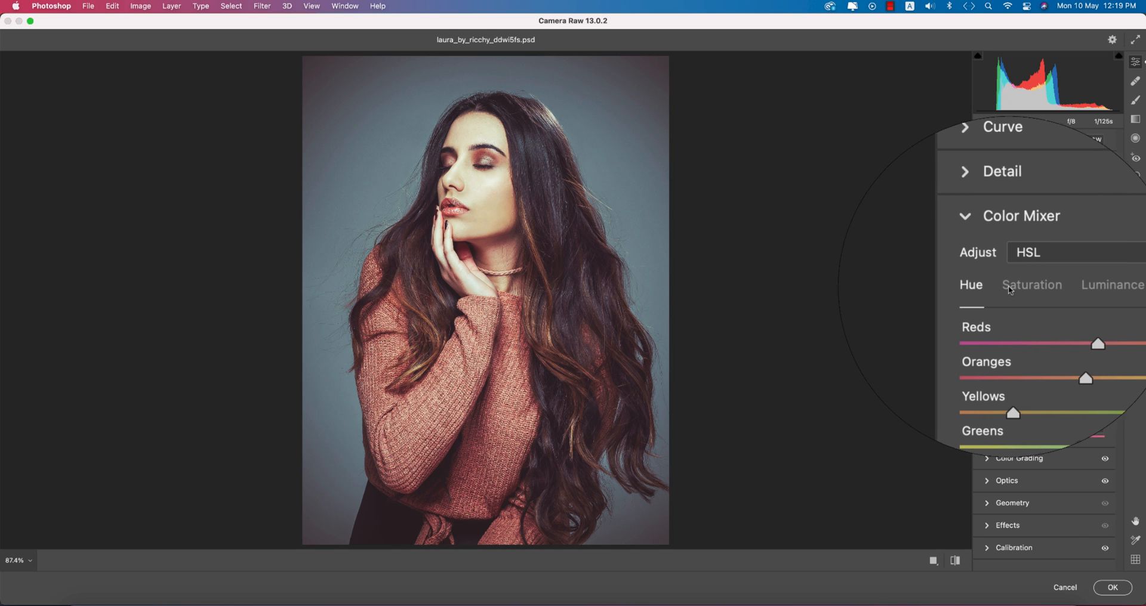
left_click(1031, 284)
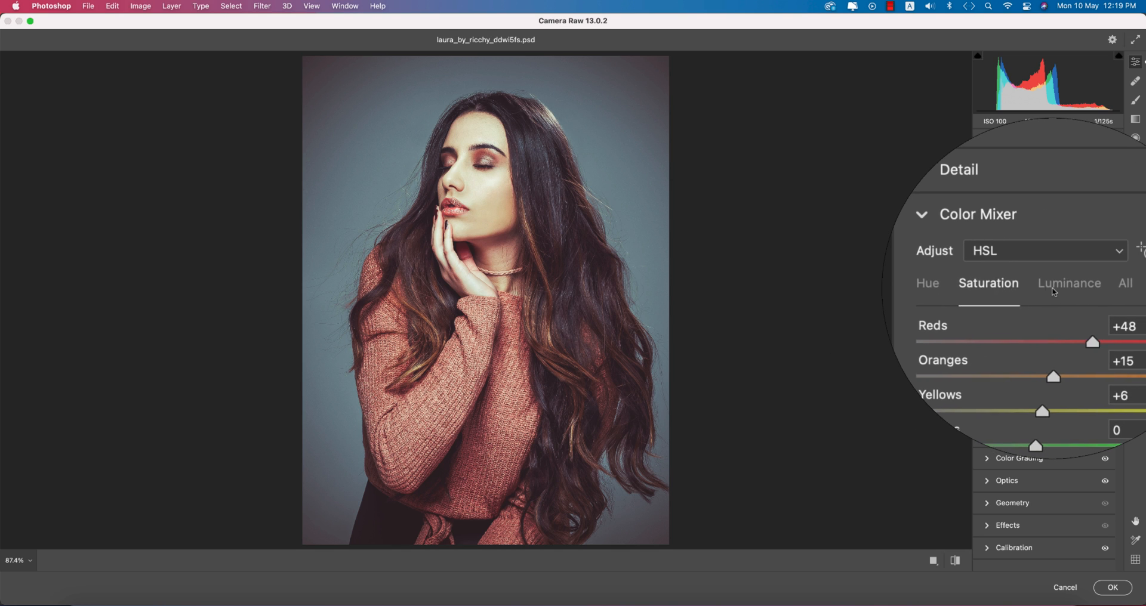
left_click(988, 286)
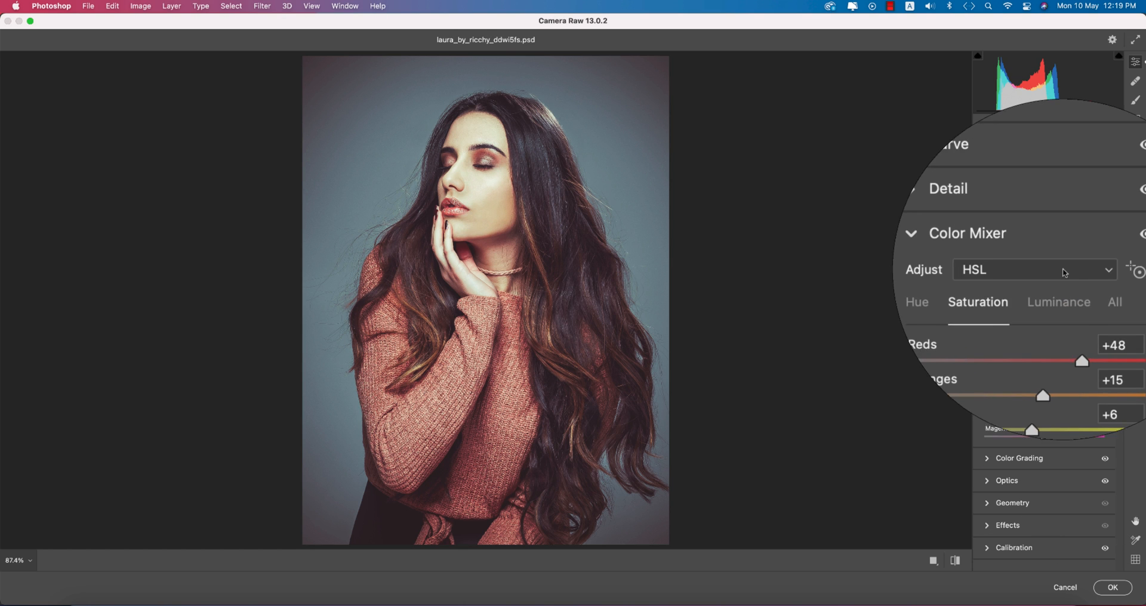
left_click(1057, 301)
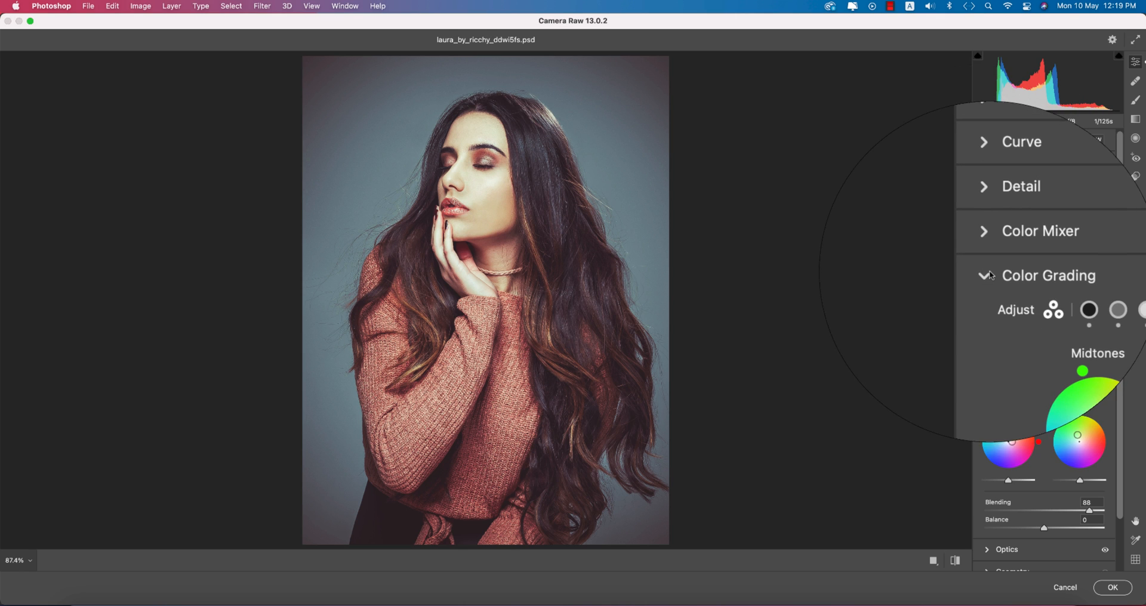
Review the shadows and midtones grading wheels with their numeric hue and saturation values
left_click(1038, 293)
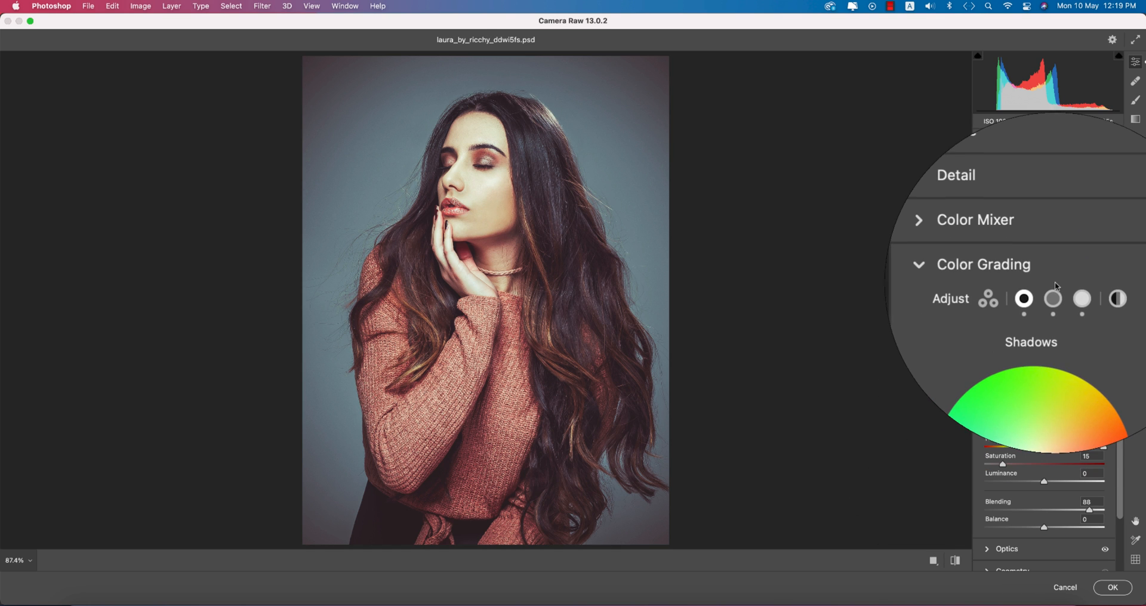
left_click(1082, 300)
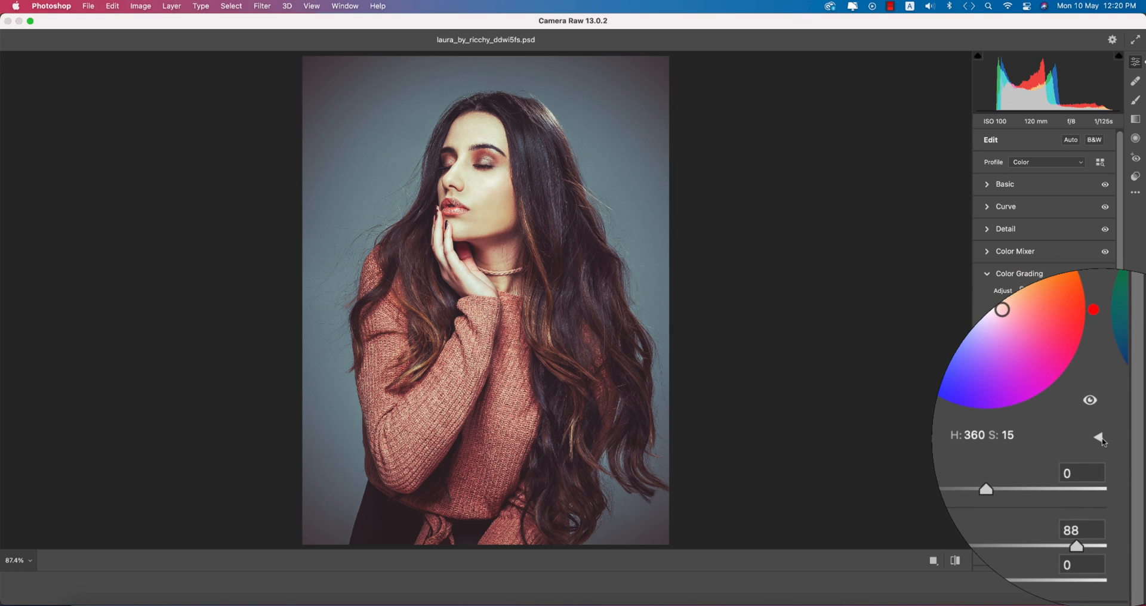
left_click(1098, 435)
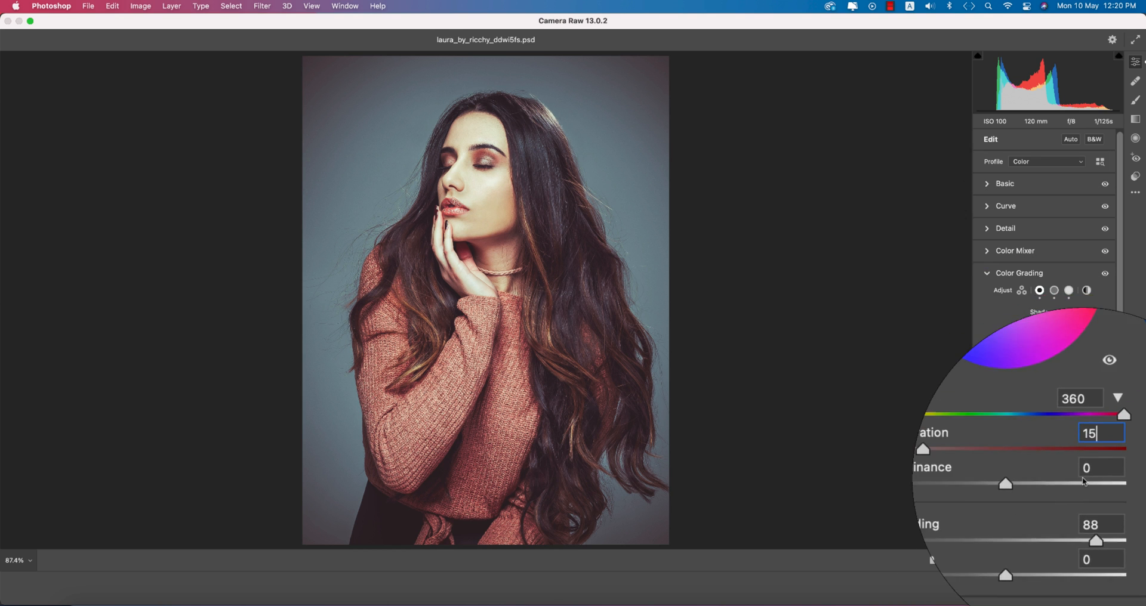
left_click(1054, 290)
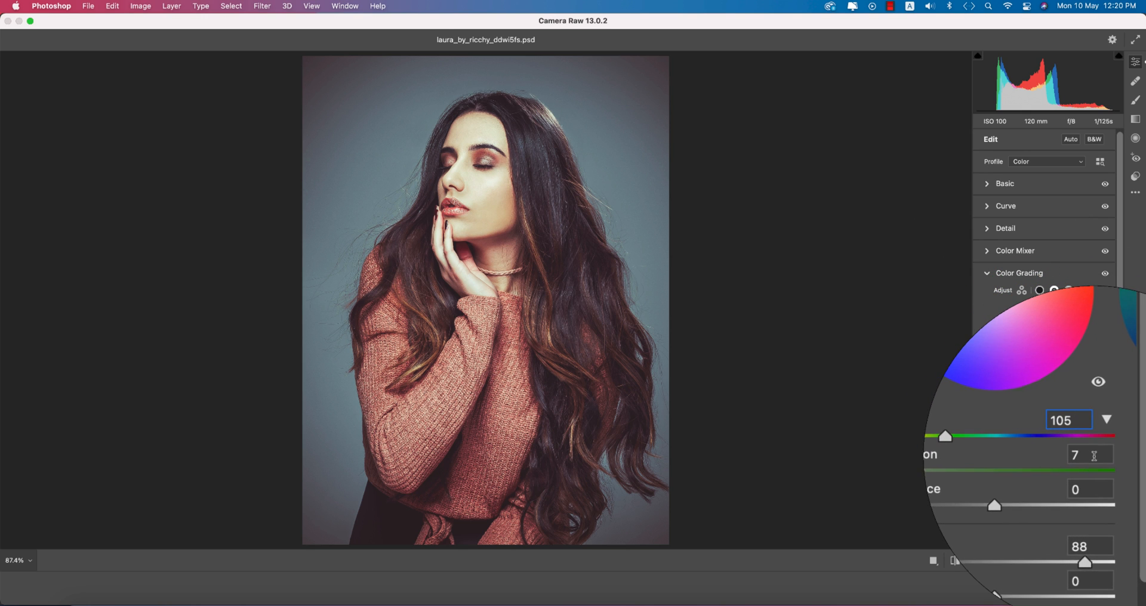
Shift the grading hue toward red, fine-tune it, and check the highlights wheel
left_click(1079, 454)
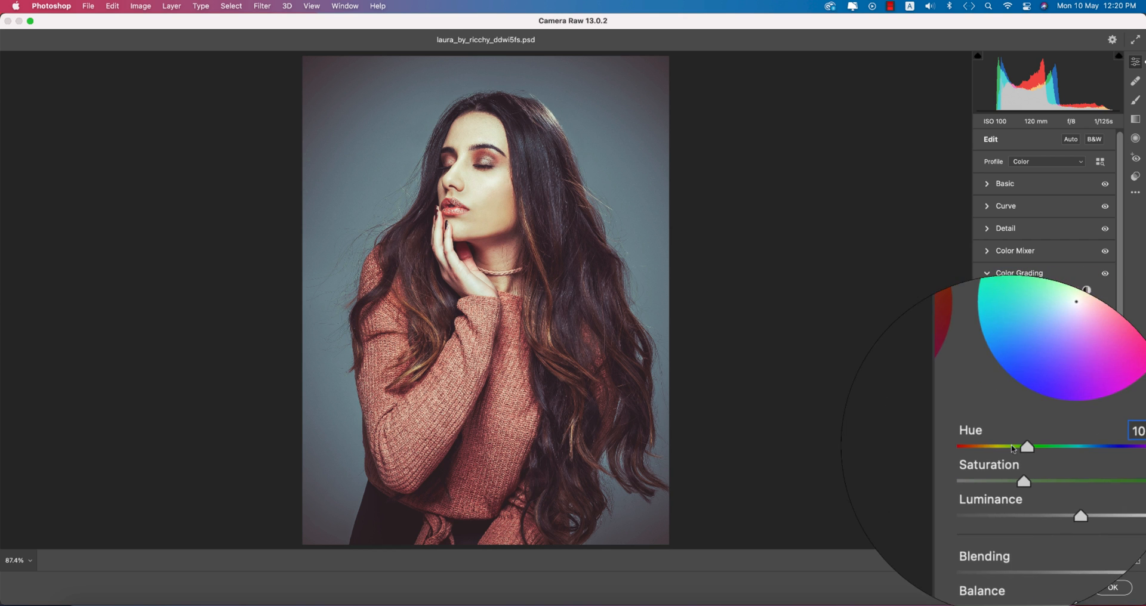
left_click_drag(1026, 446, 983, 449)
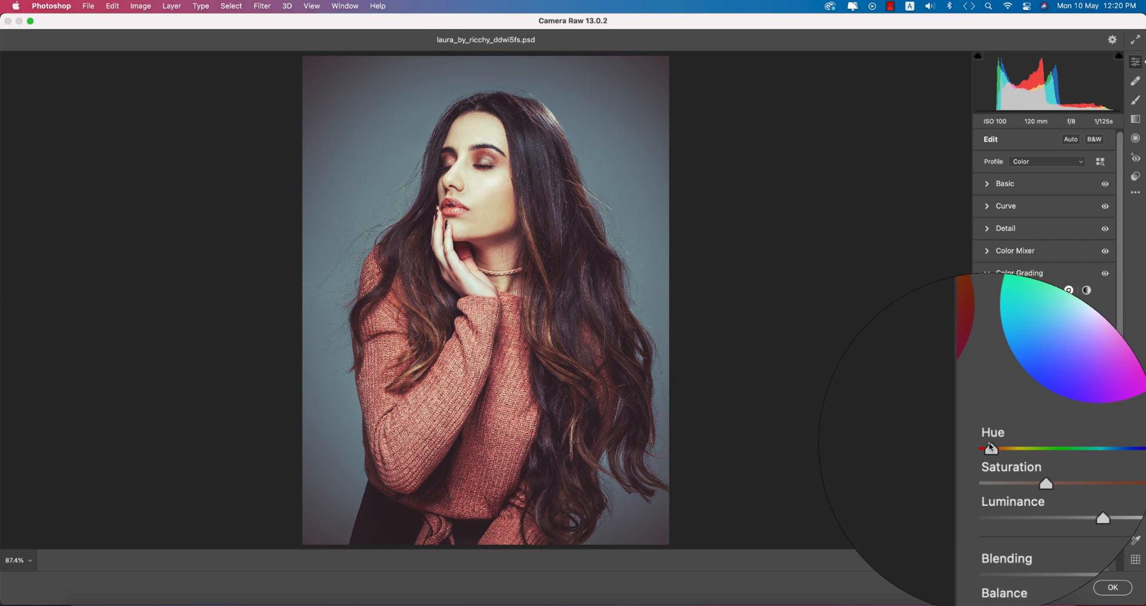
left_click_drag(985, 448, 987, 449)
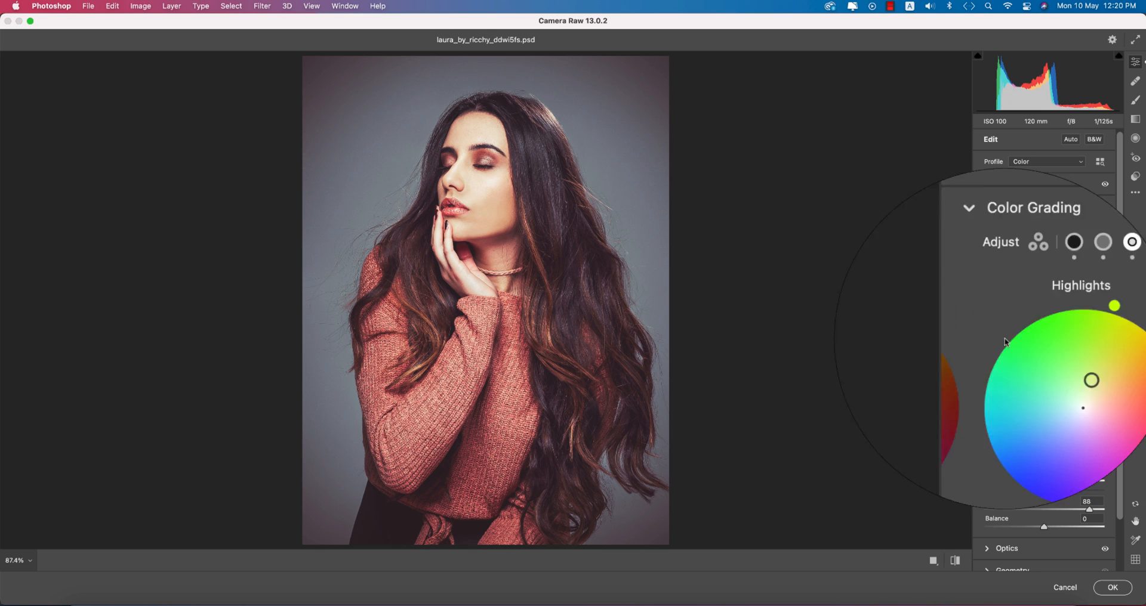
left_click(969, 208)
type("-20")
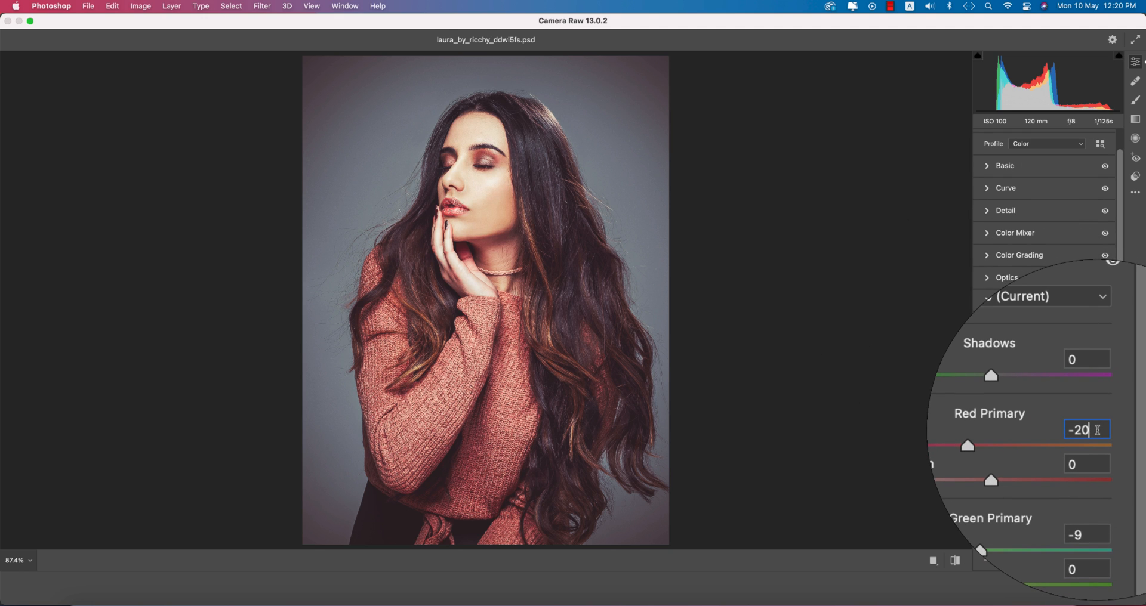
Apply the Camera Raw adjustments so the cool grade sits on Layer 1
scroll("down", 3)
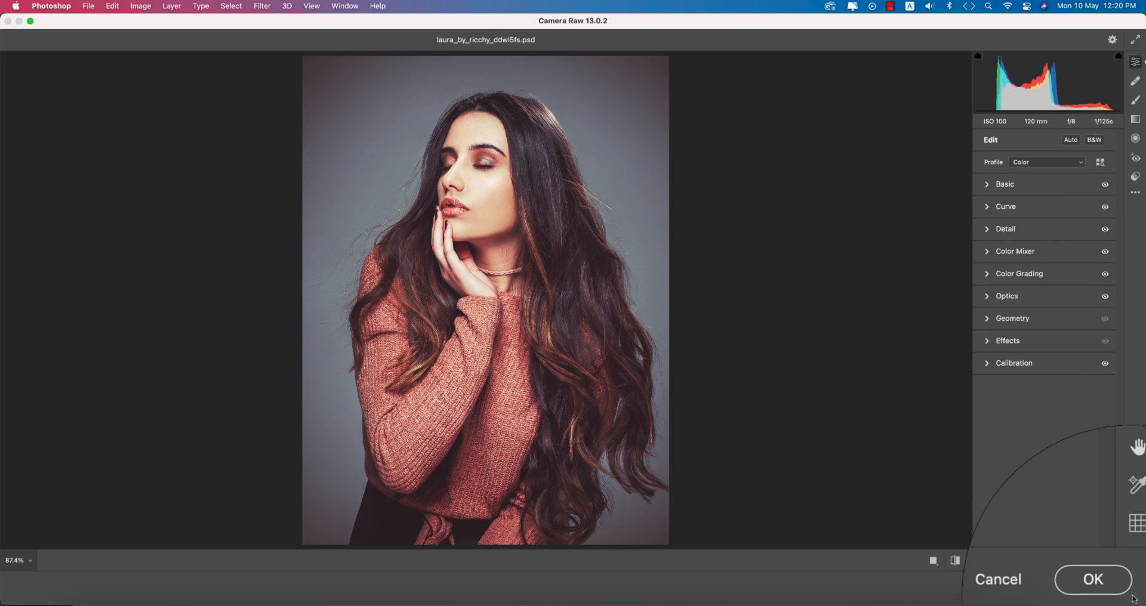
left_click(1091, 580)
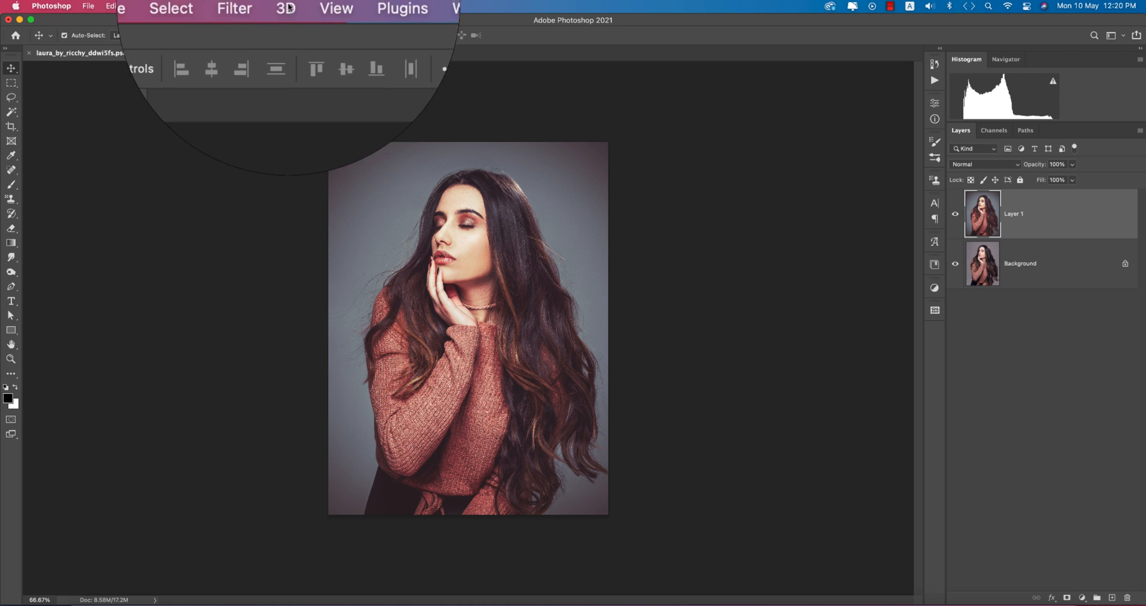
In Color Efex Pro 4, apply Cross Processing with method L02 at 33% strength to the portrait
left_click(260, 5)
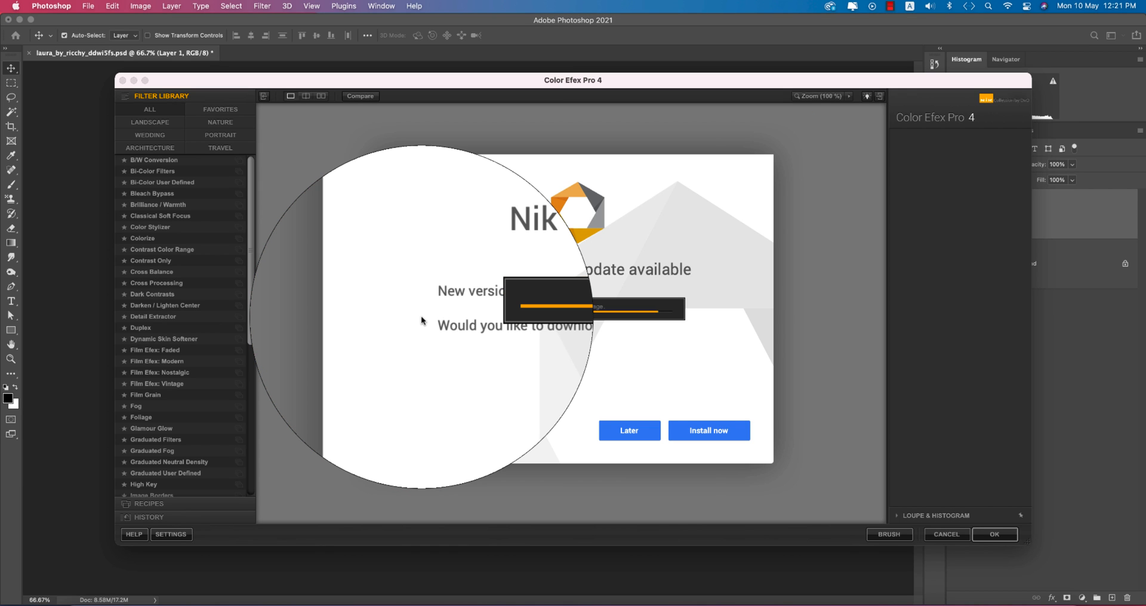
left_click(629, 429)
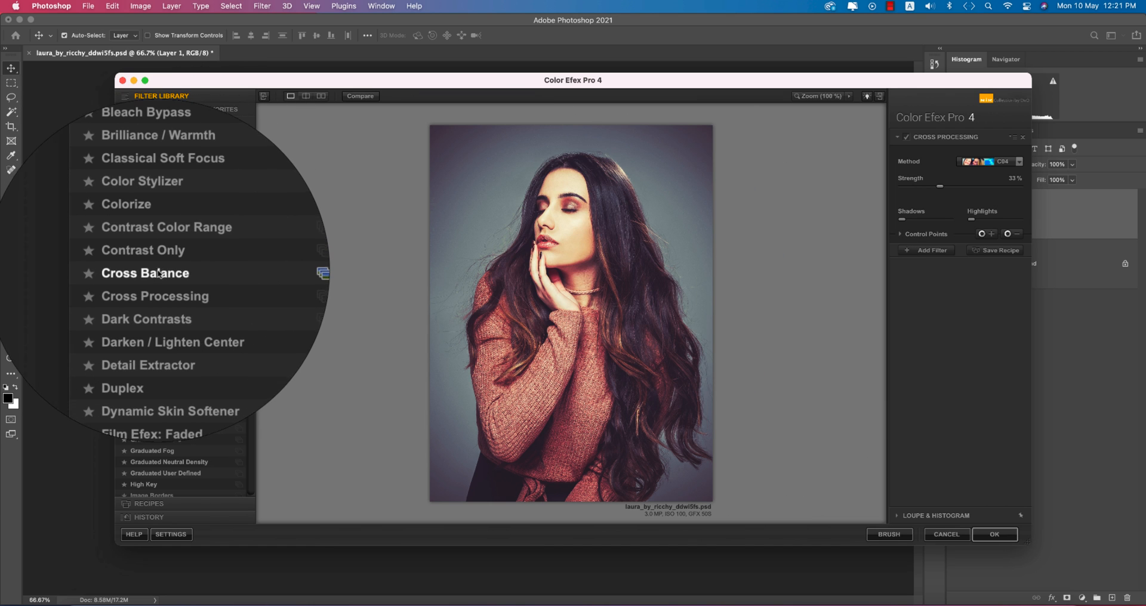
left_click(1016, 161)
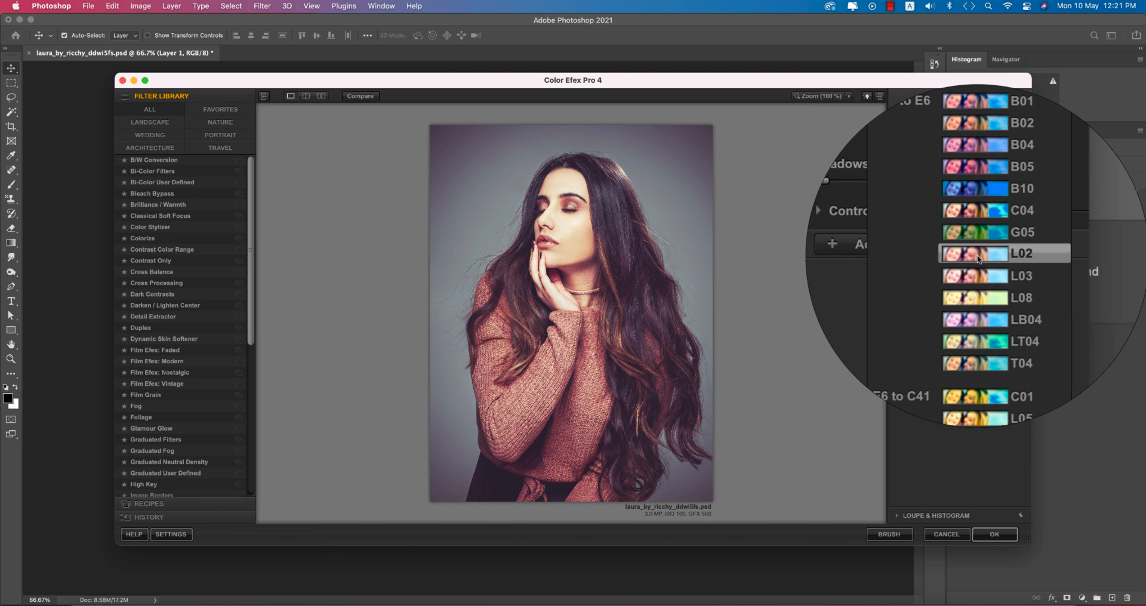
left_click(993, 253)
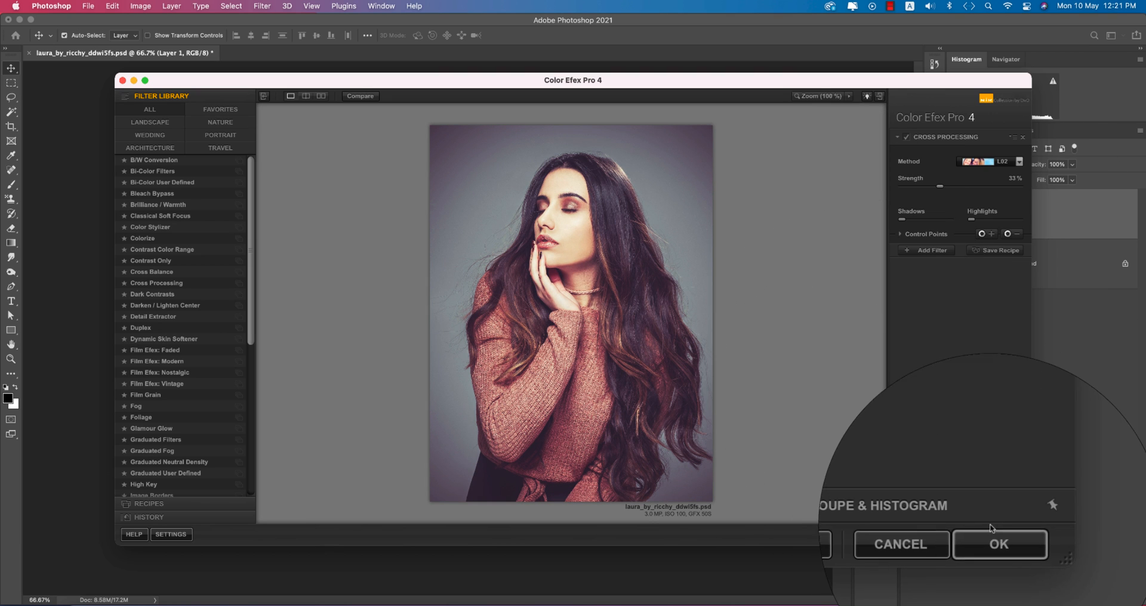
left_click(999, 545)
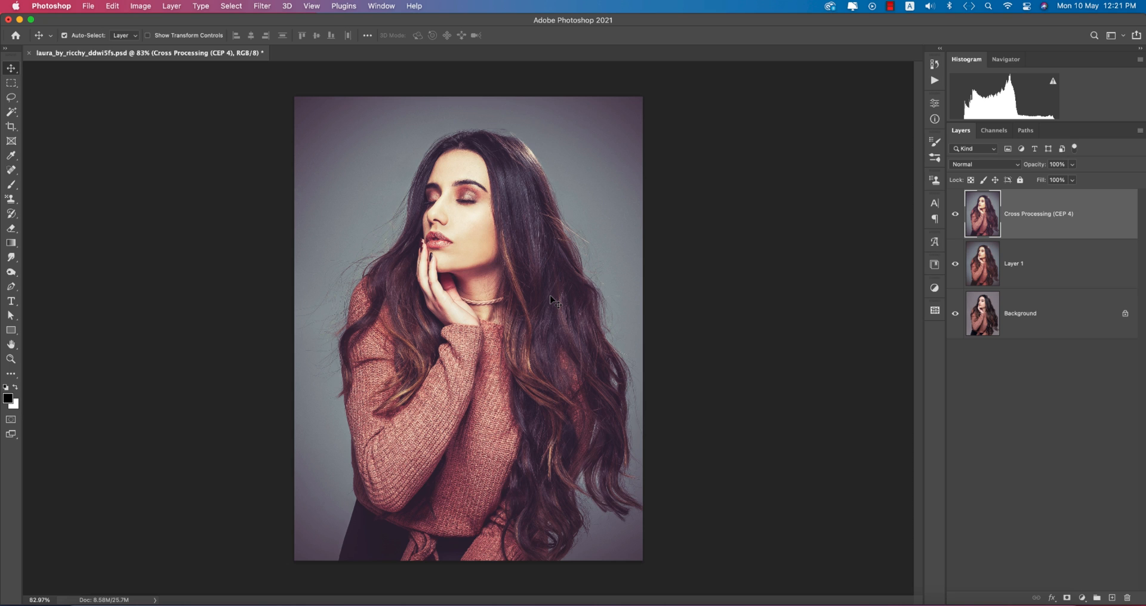
mouse_move(804, 305)
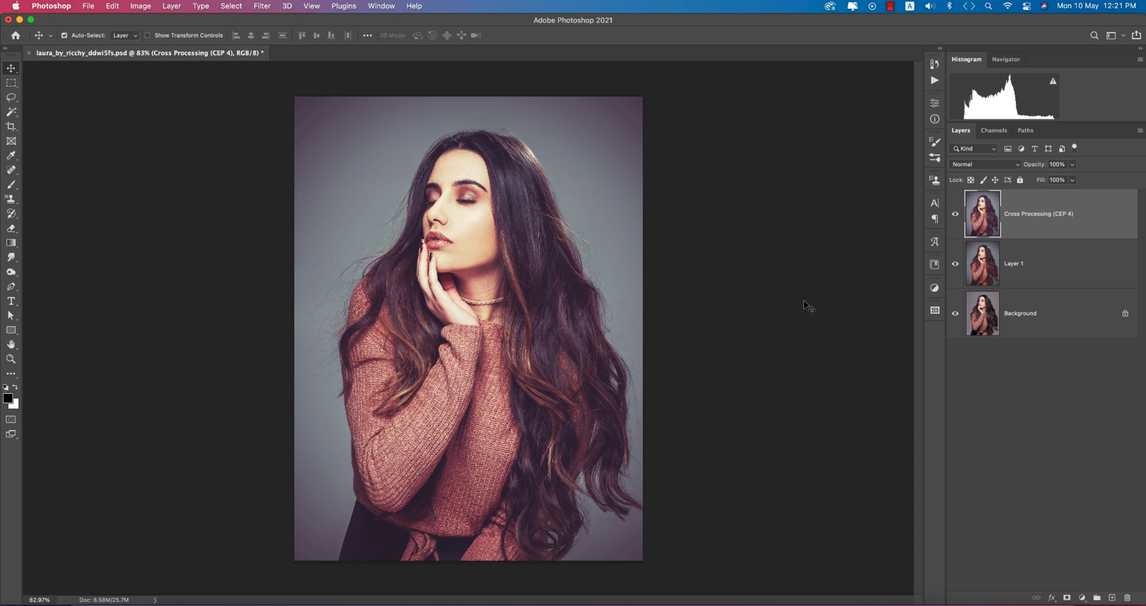
mouse_move(813, 287)
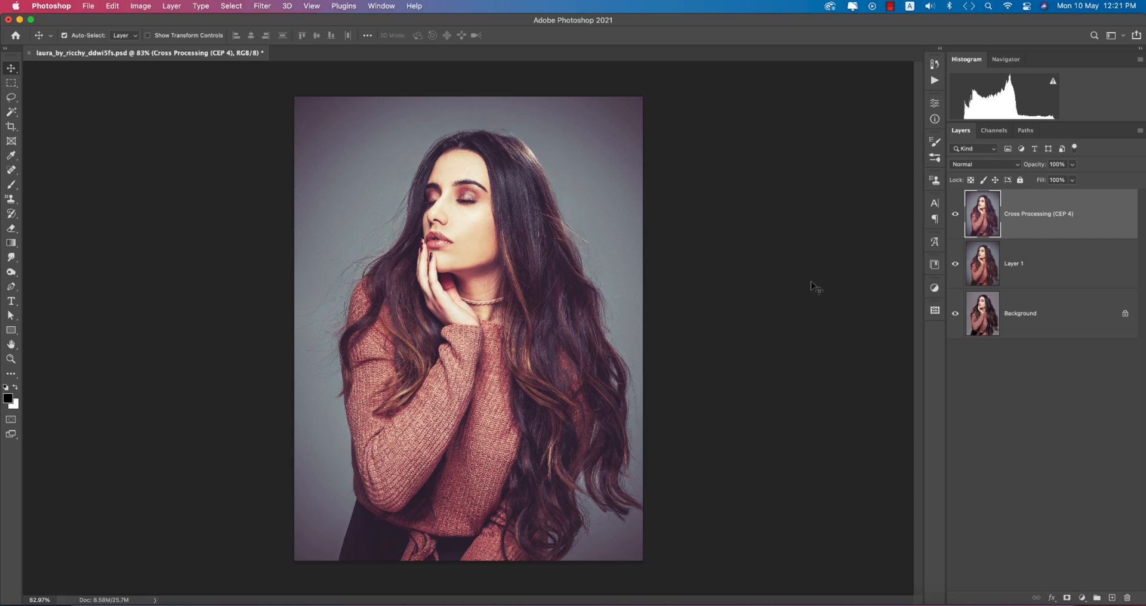